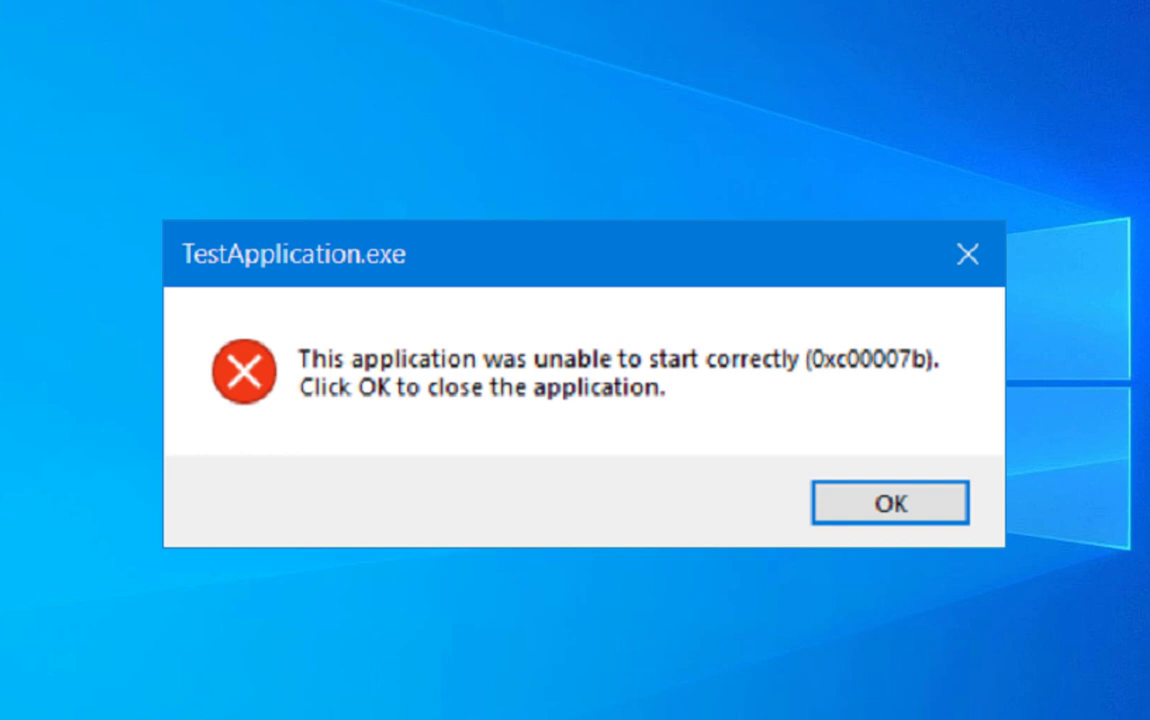
Step: Dismiss the 0xc00007b startup error dialog for TestApplication.exe with OK
click(888, 502)
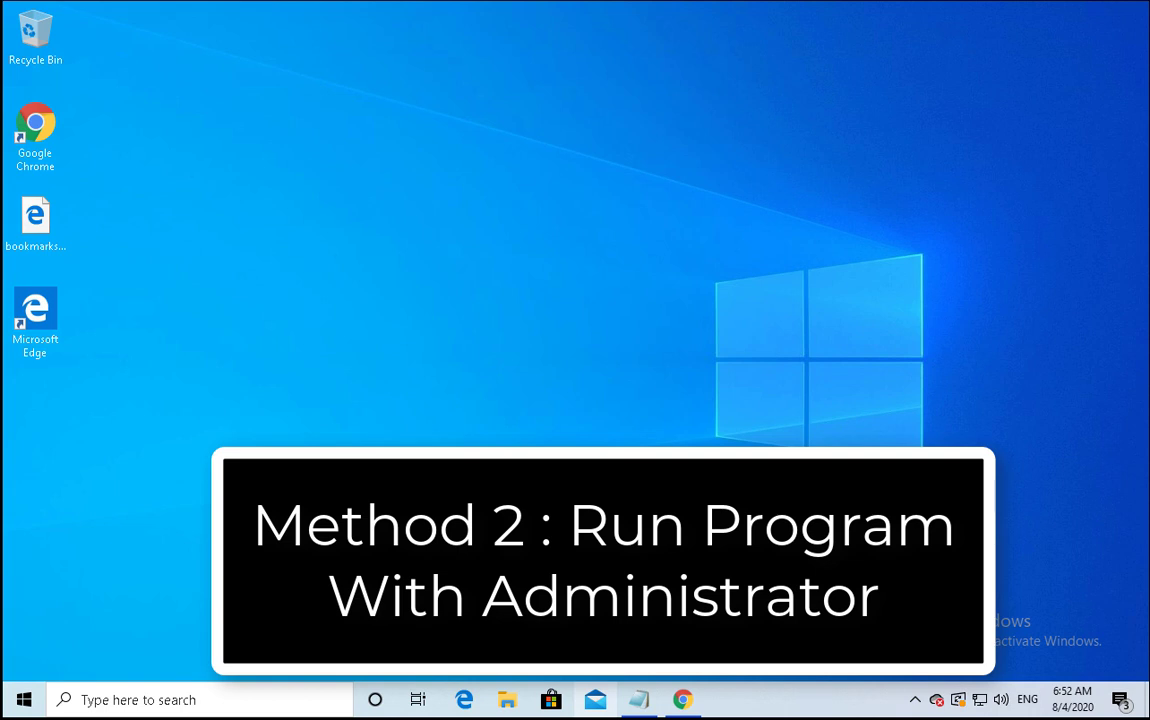
mouse_move(350, 168)
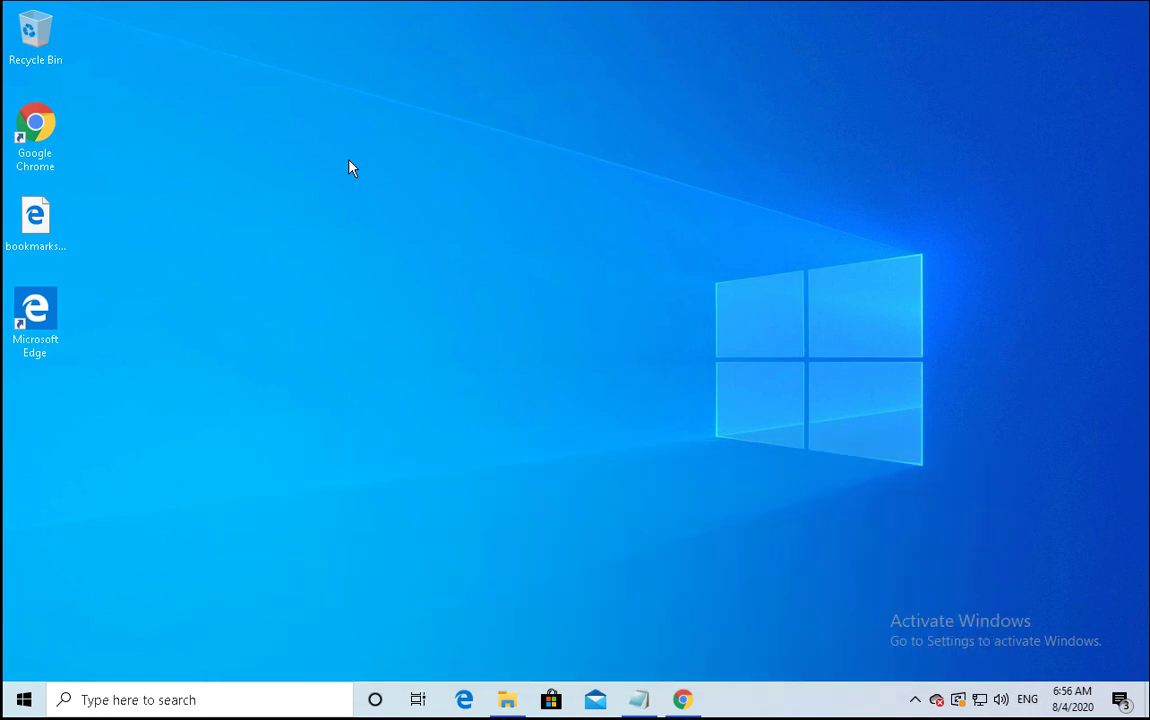
mouse_move(330, 190)
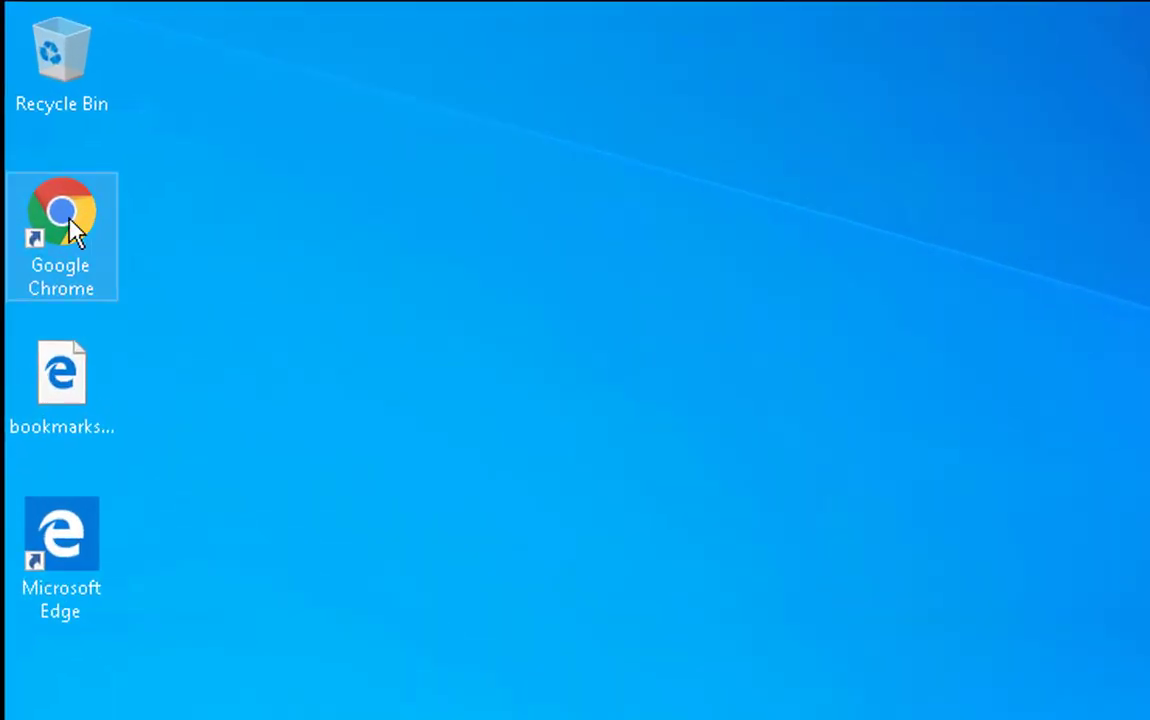
Step: Run Google Chrome as administrator from its desktop shortcut and answer the UAC prompt
right_click(62, 210)
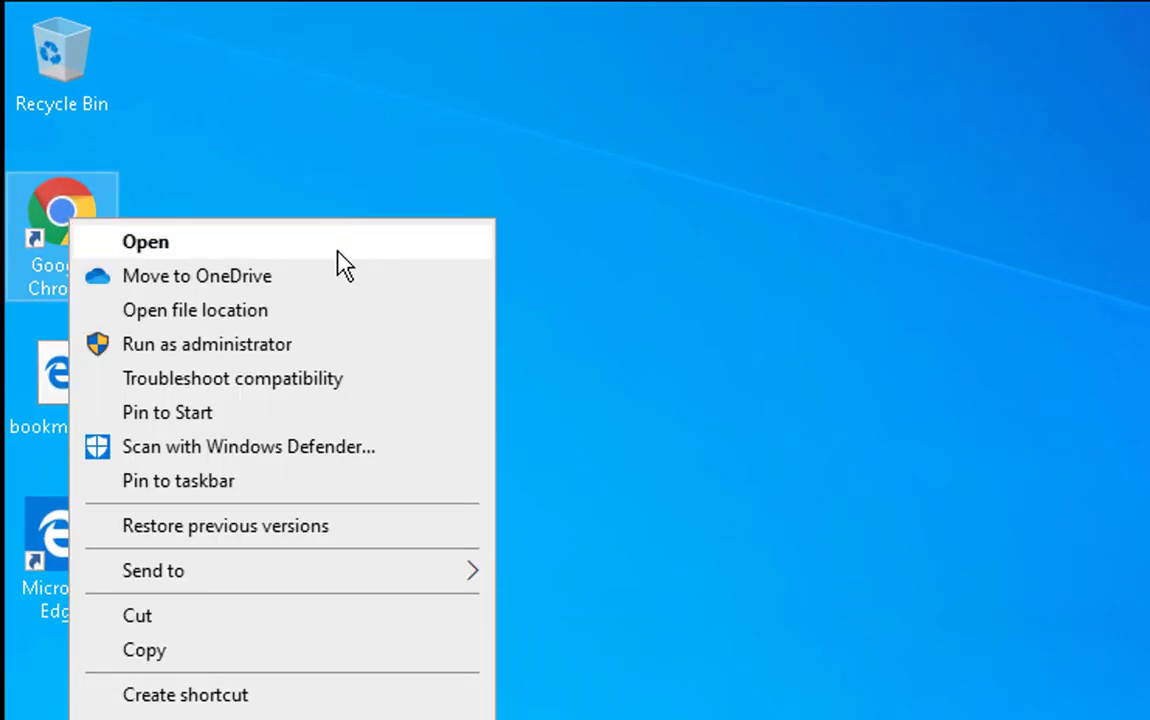
mouse_move(400, 258)
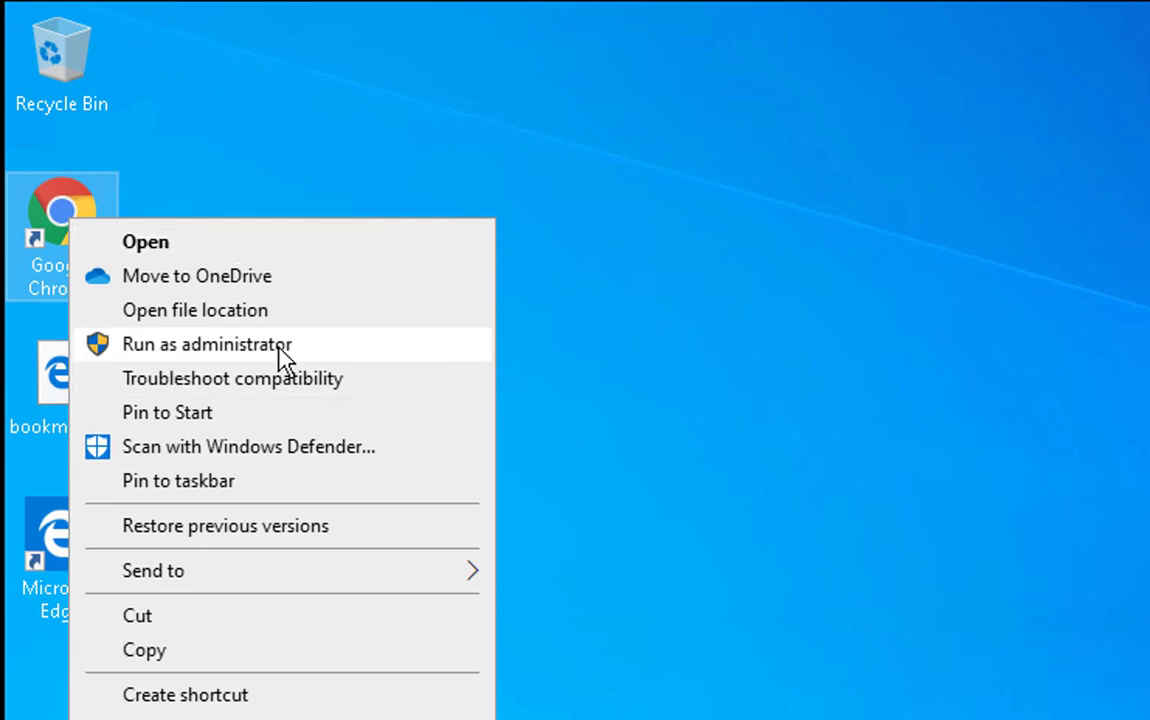
mouse_move(392, 368)
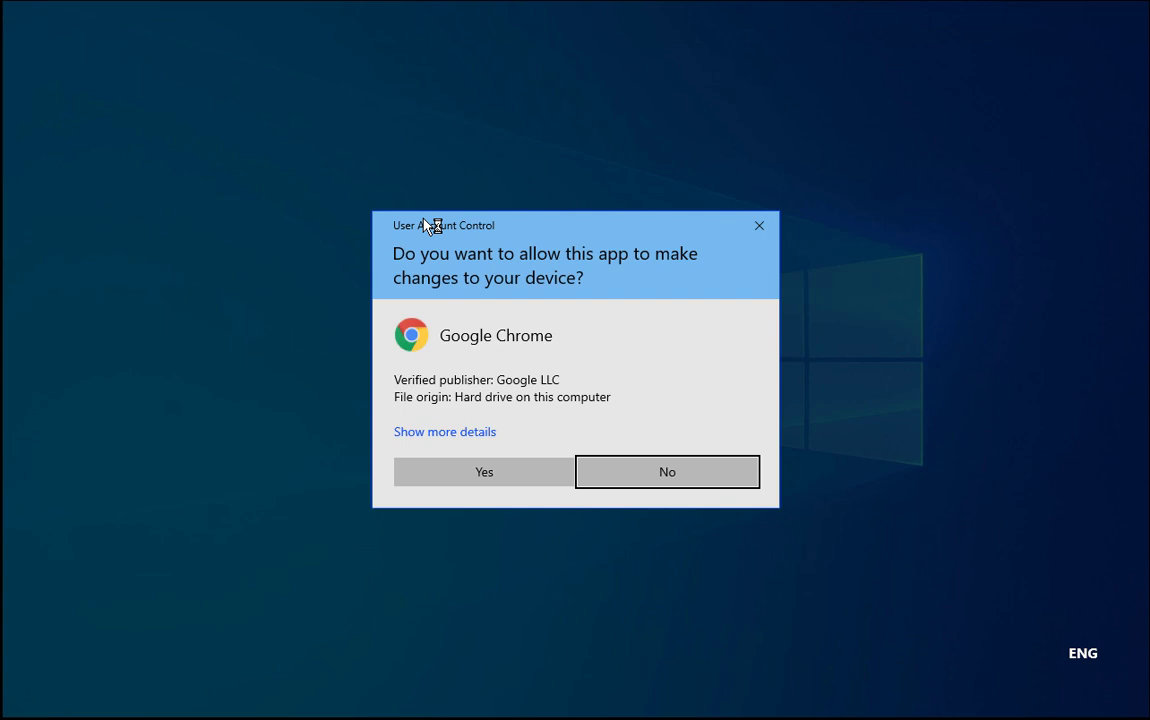
mouse_move(584, 396)
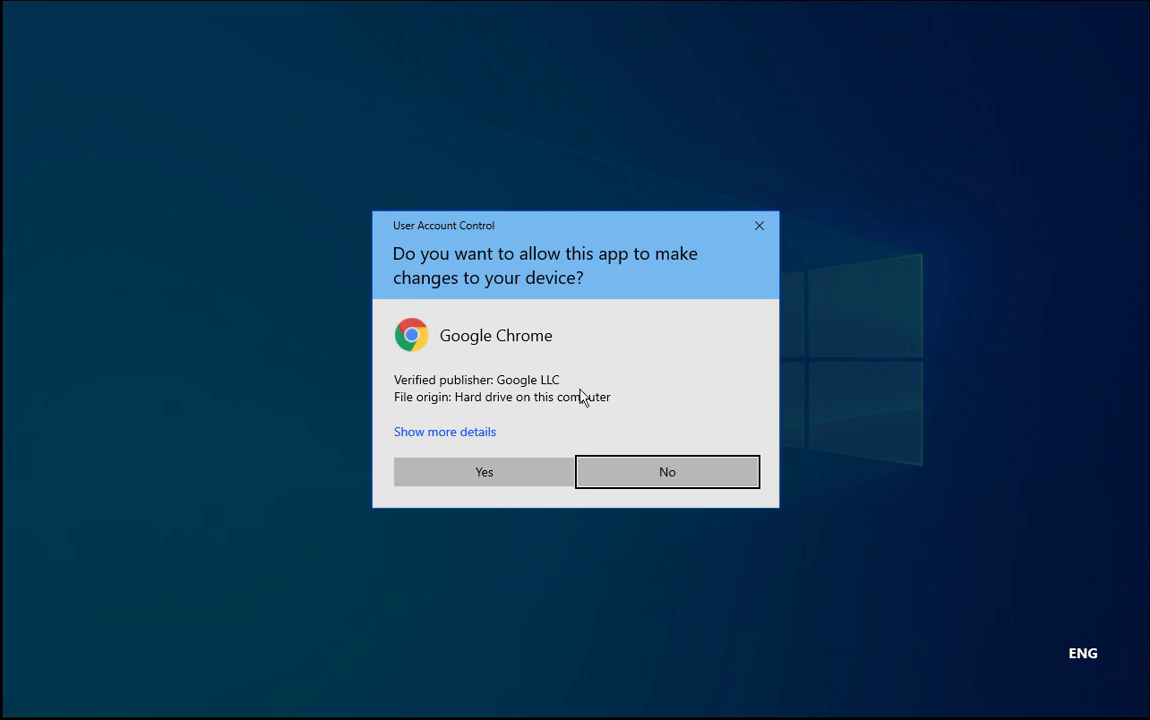
click(668, 472)
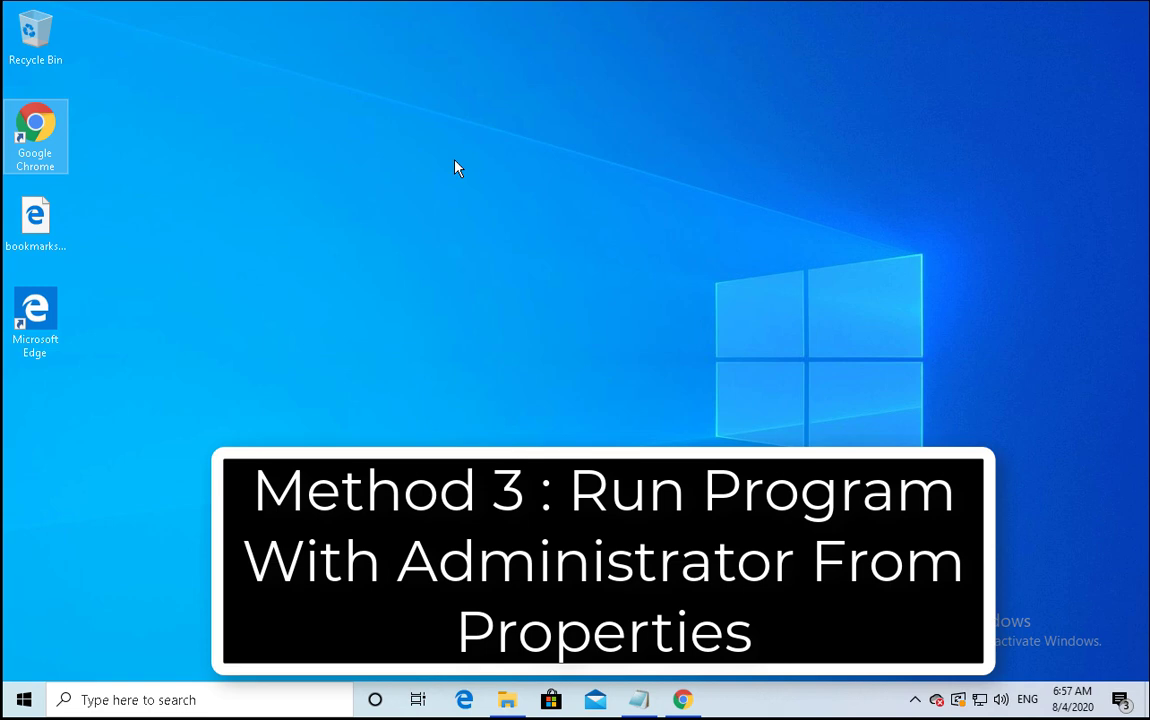
Step: In the Chrome shortcut's Properties Compatibility settings, tick Run this program as an administrator
right_click(36, 130)
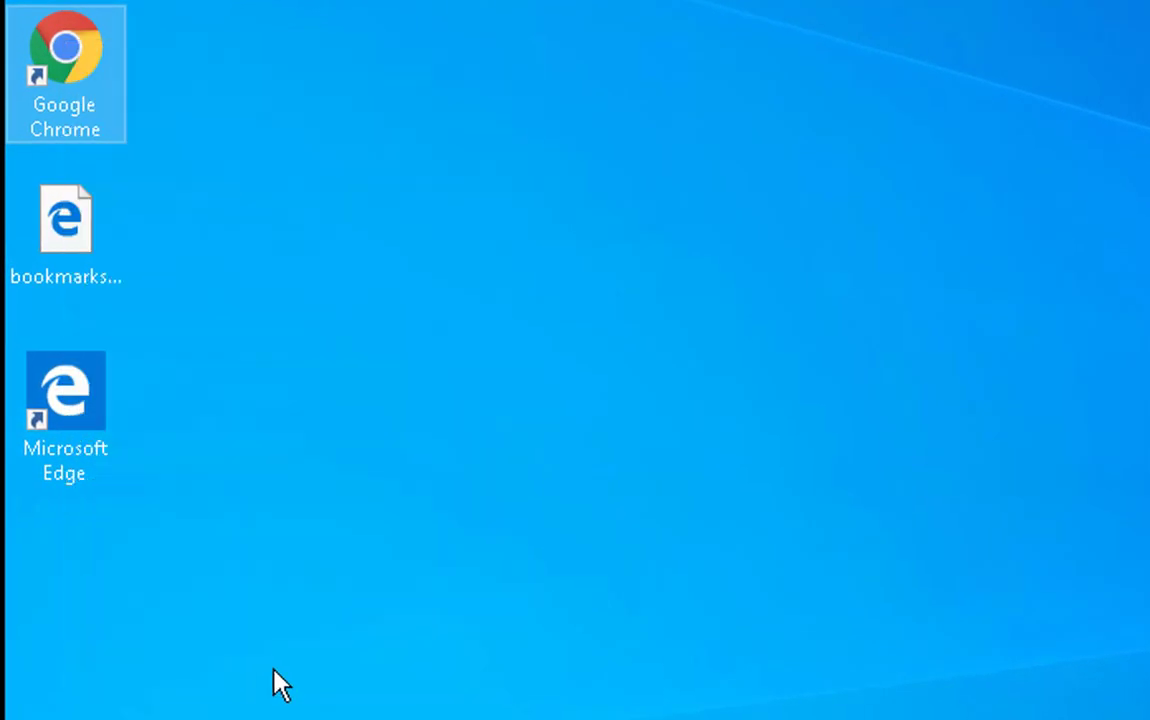
click(544, 148)
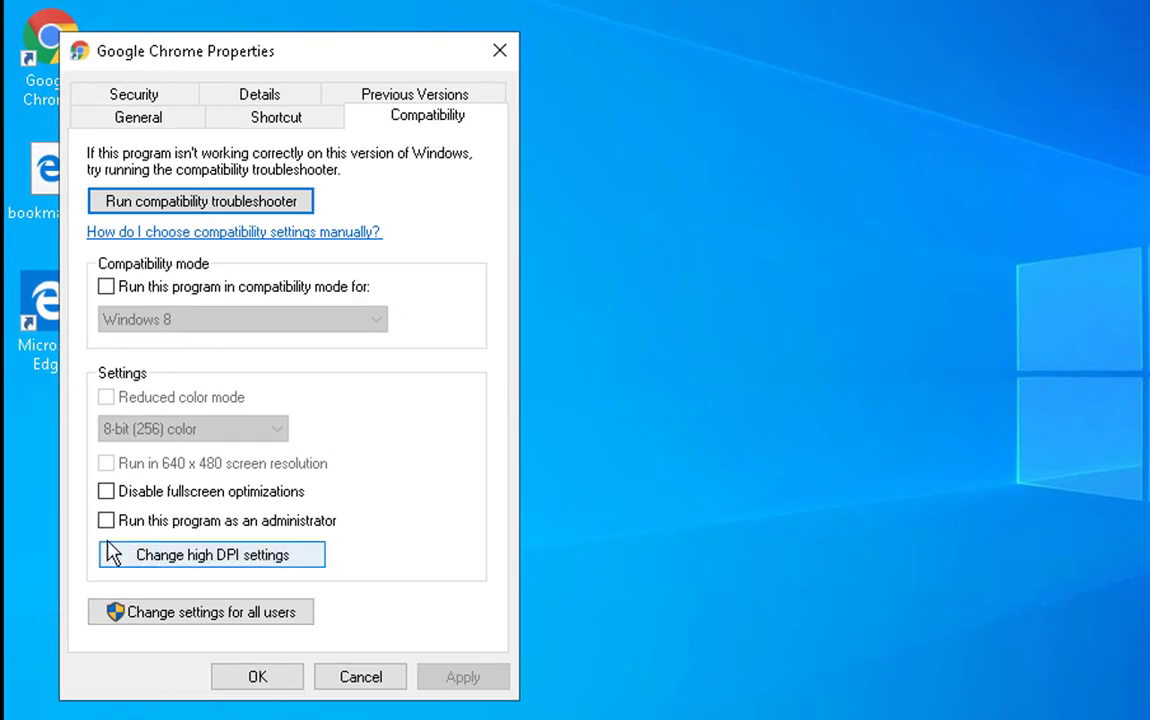
click(106, 520)
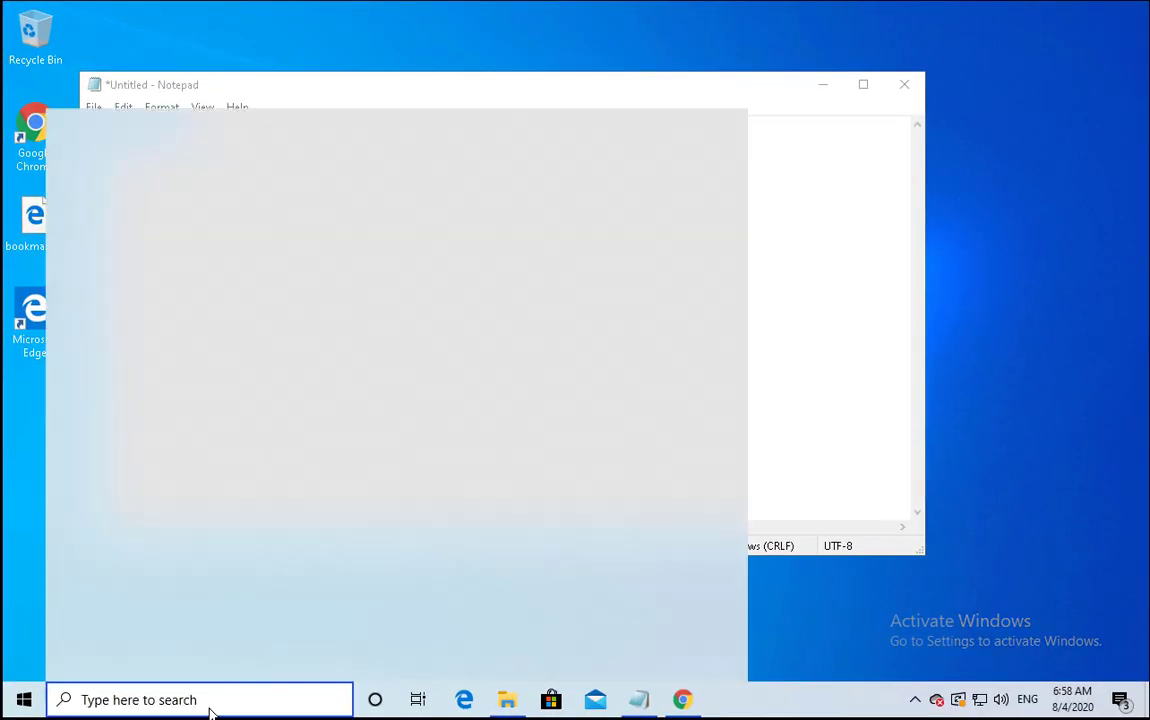
Step: Search Windows for xinput1_3.dll and open its file location in System32
text(xinput1_3.dll)
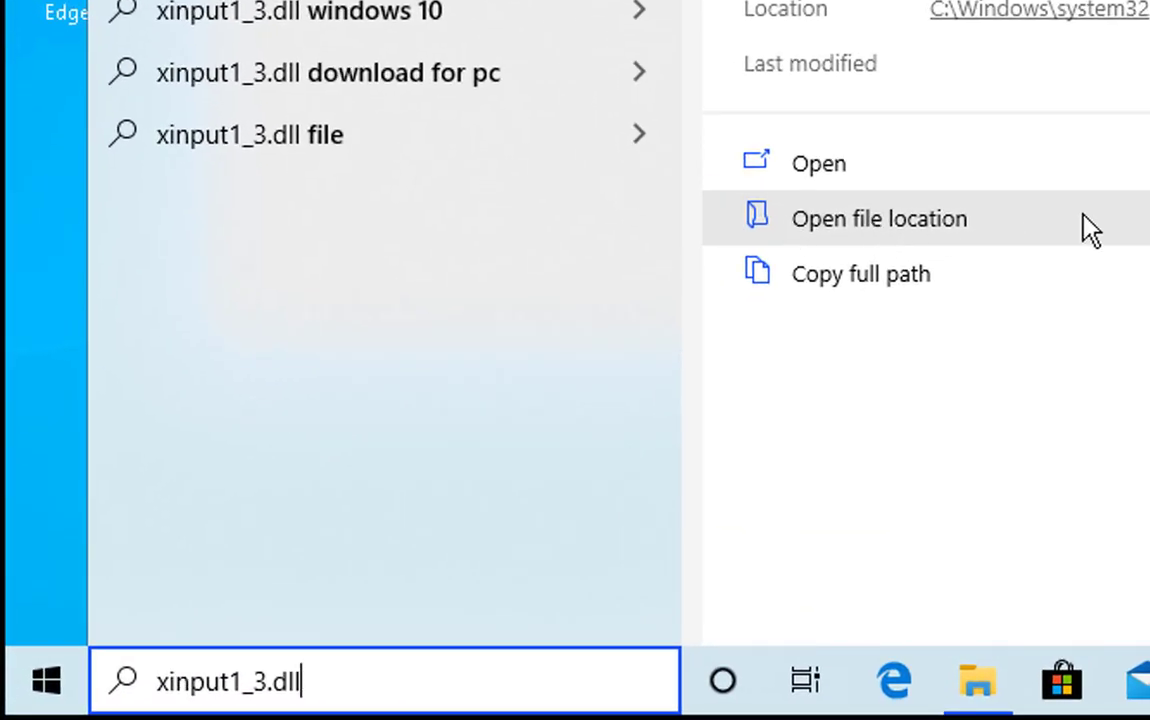
click(878, 218)
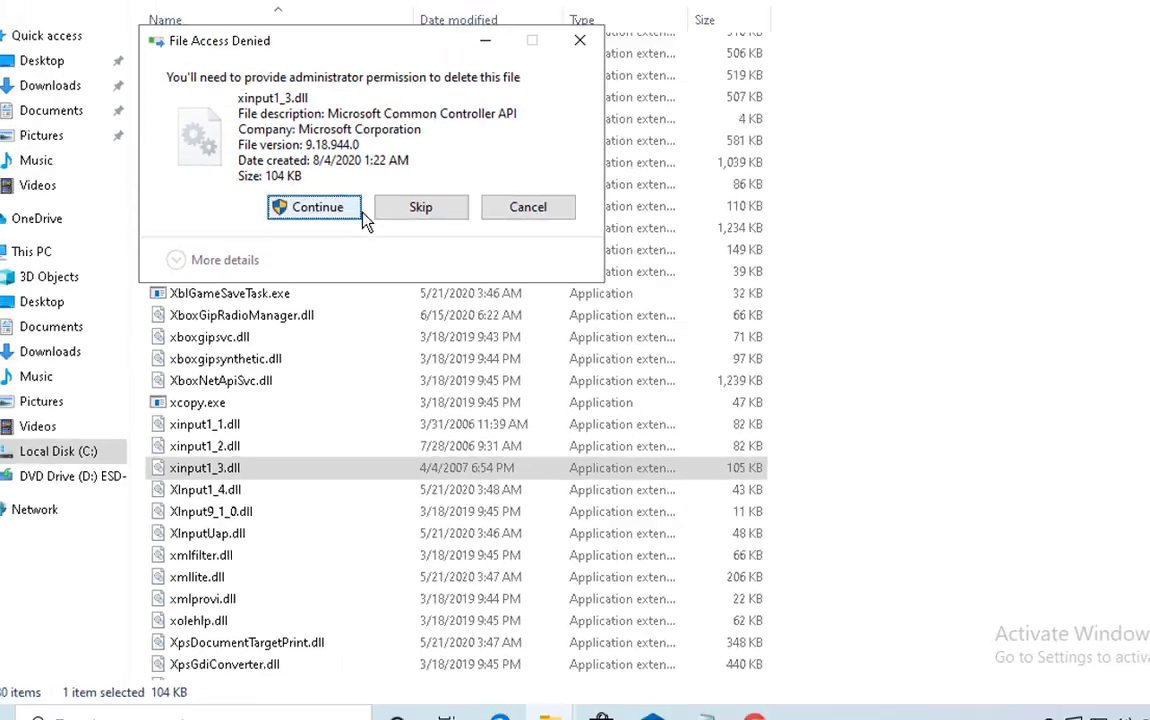
Step: Delete xinput1_3.dll from System32 and SysWOW64 with administrator approval, leaving no search matches
click(314, 206)
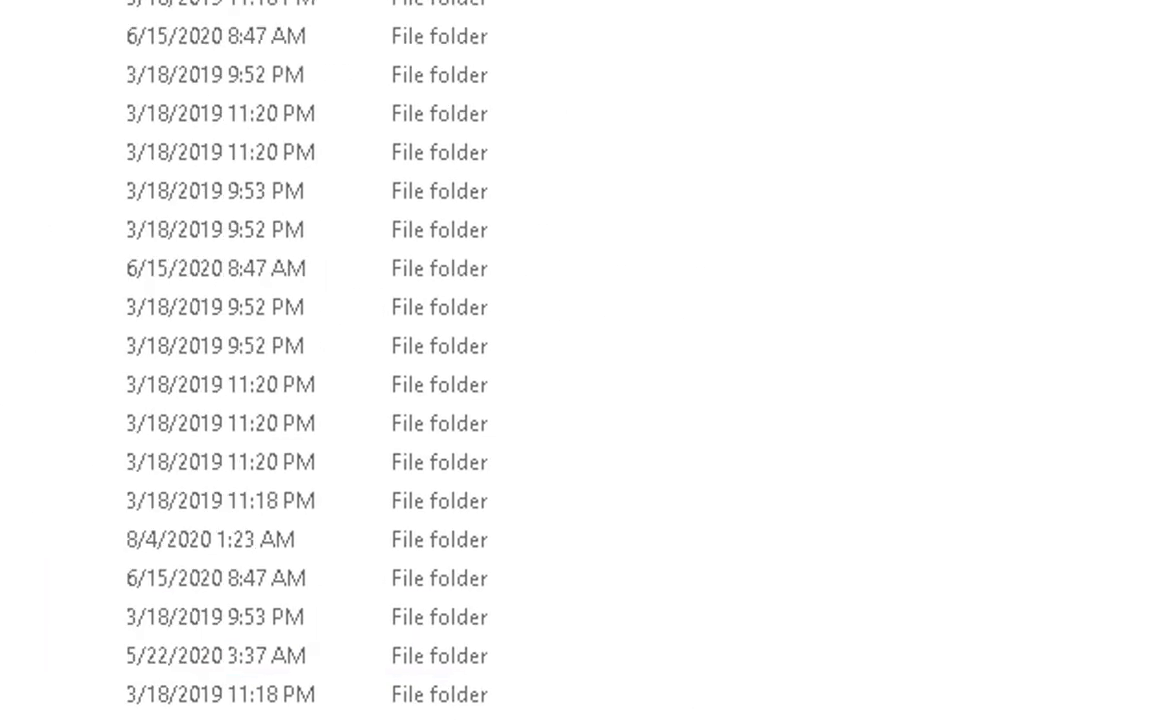
click(1096, 126)
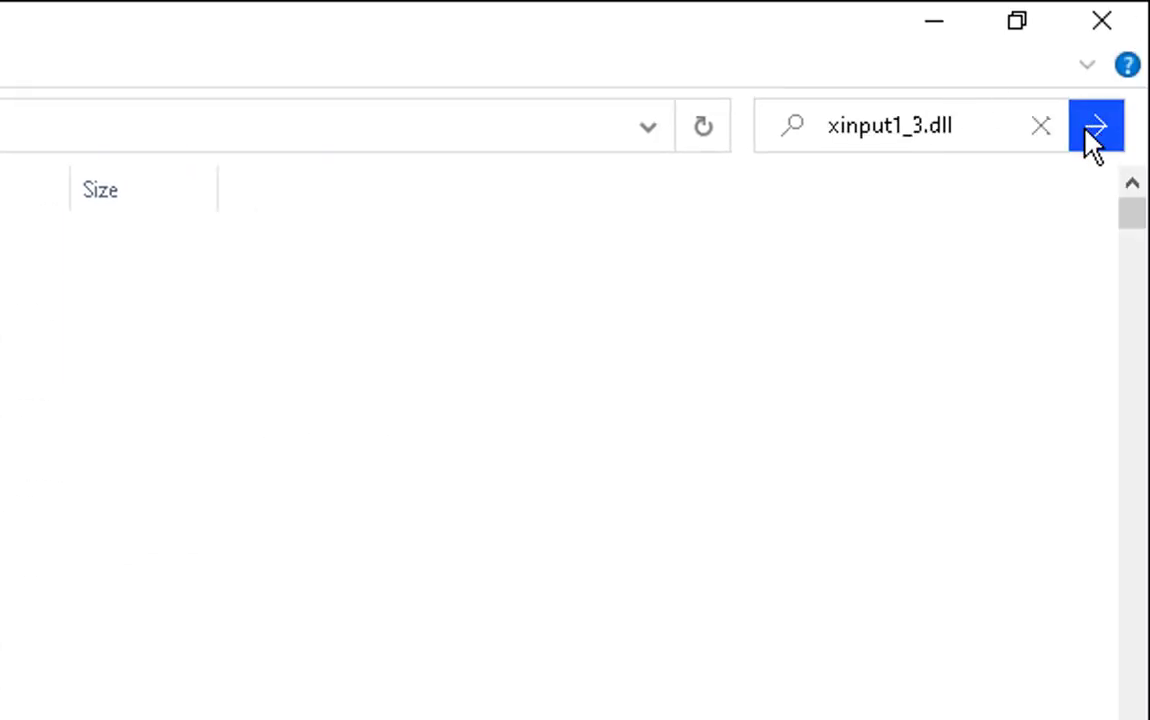
click(1096, 124)
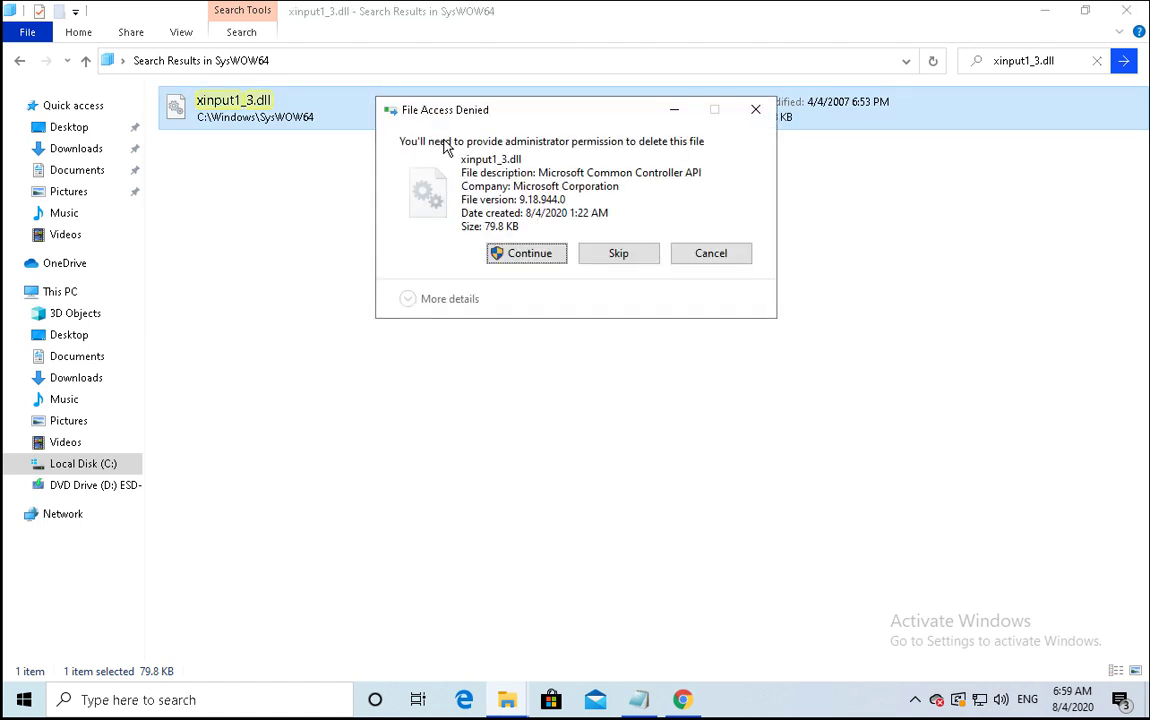
click(526, 252)
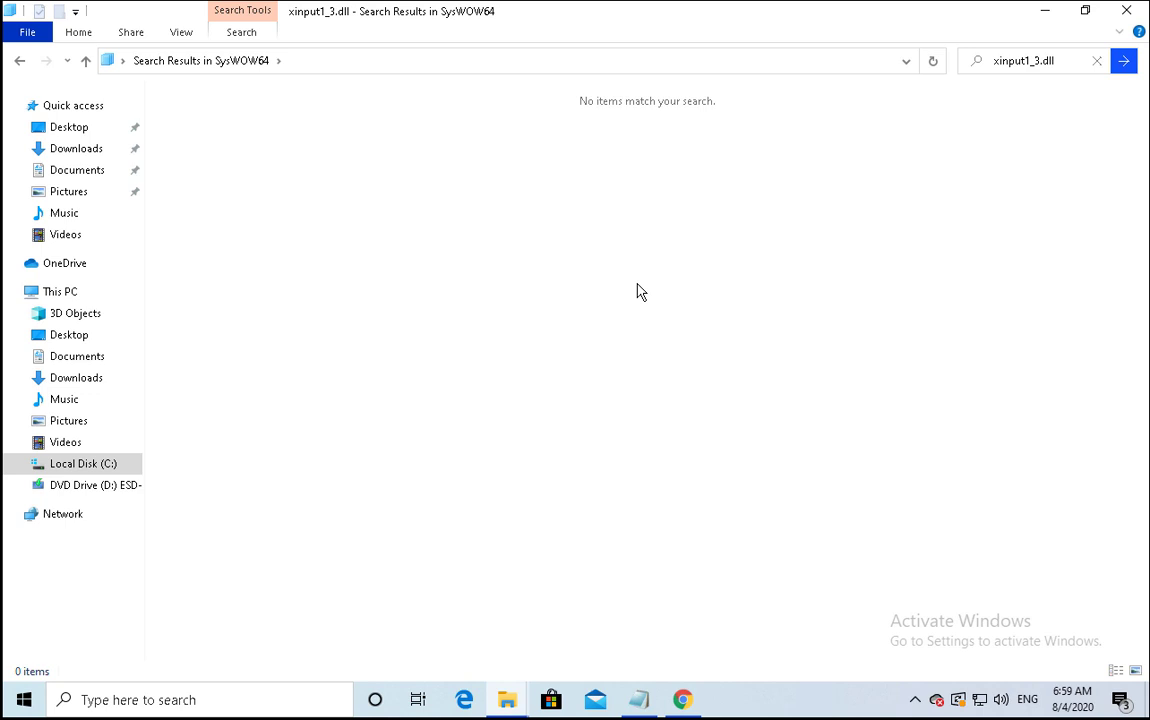
Step: In a new Chrome tab, search Google for 'directx web installer windows 10'
click(682, 700)
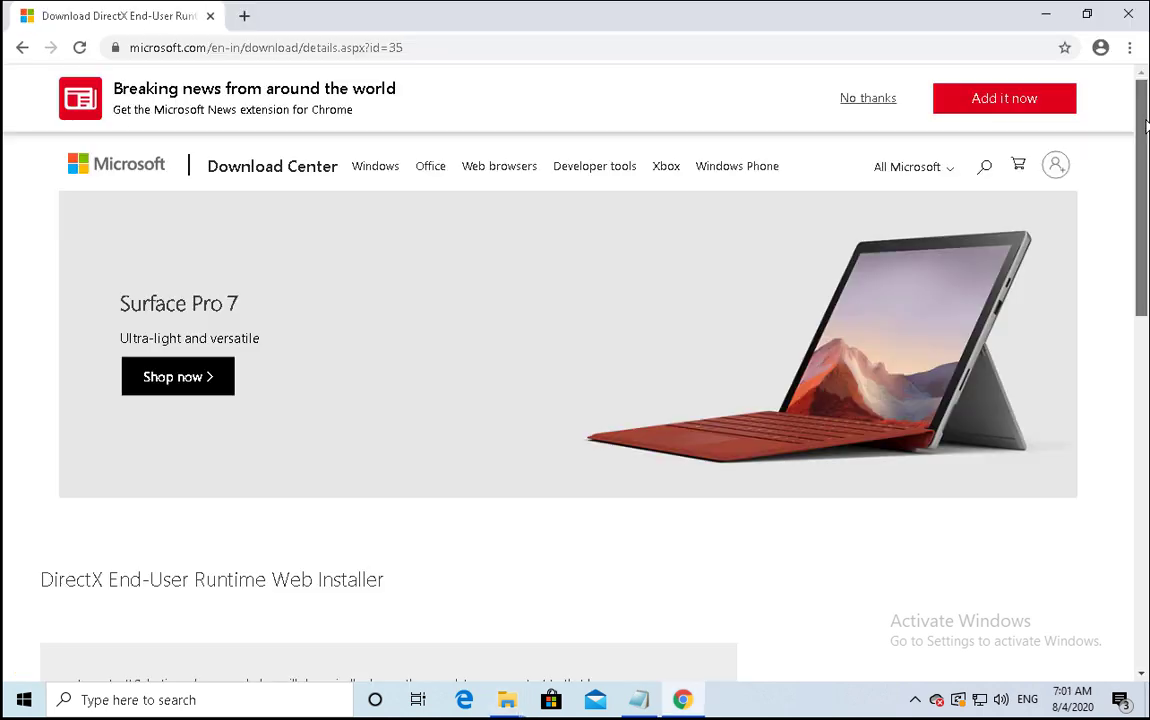
scroll(down, 3)
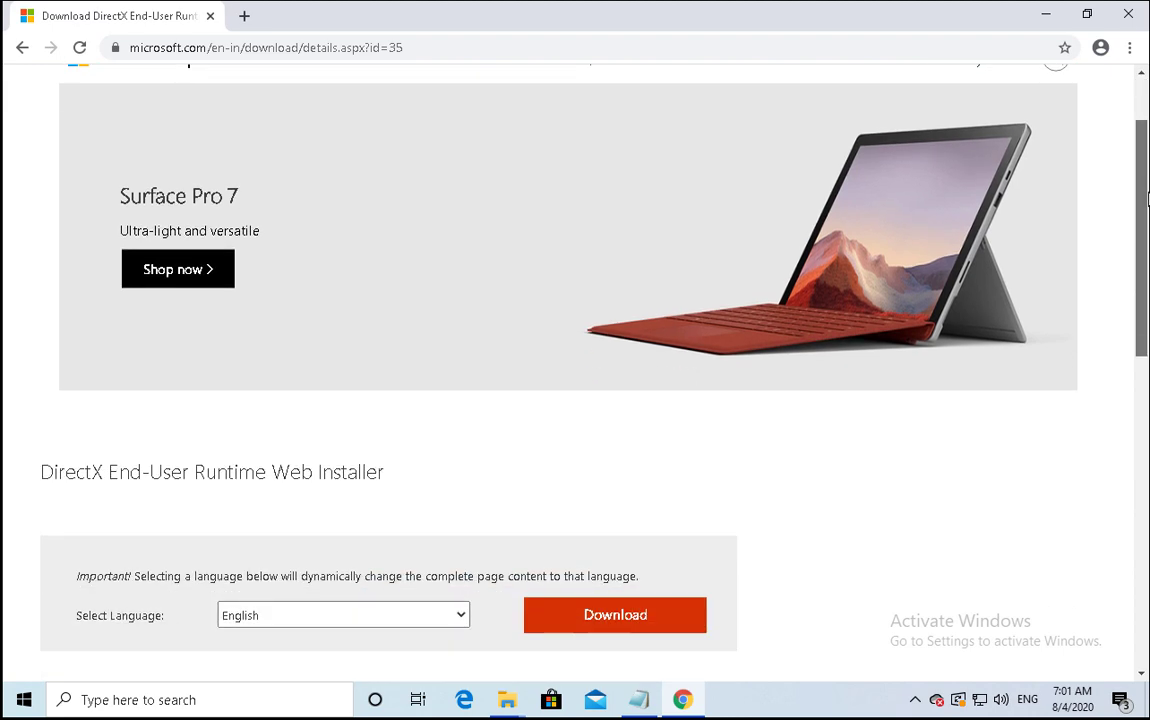
scroll(down, 3)
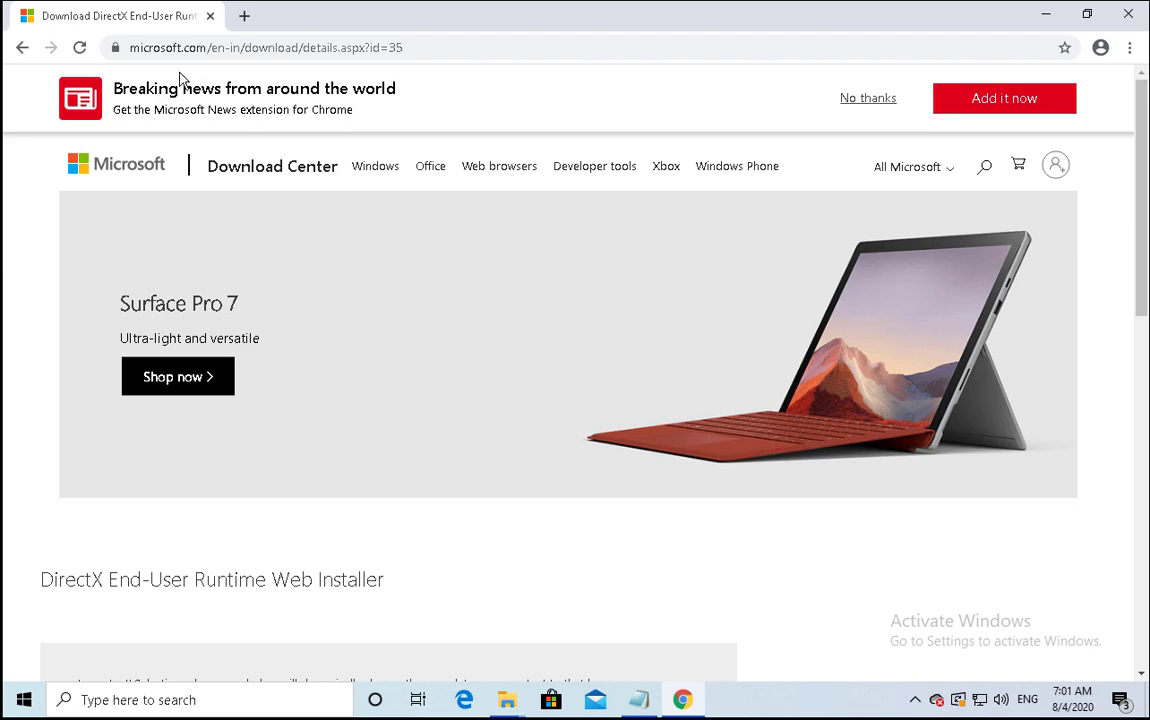
click(244, 16)
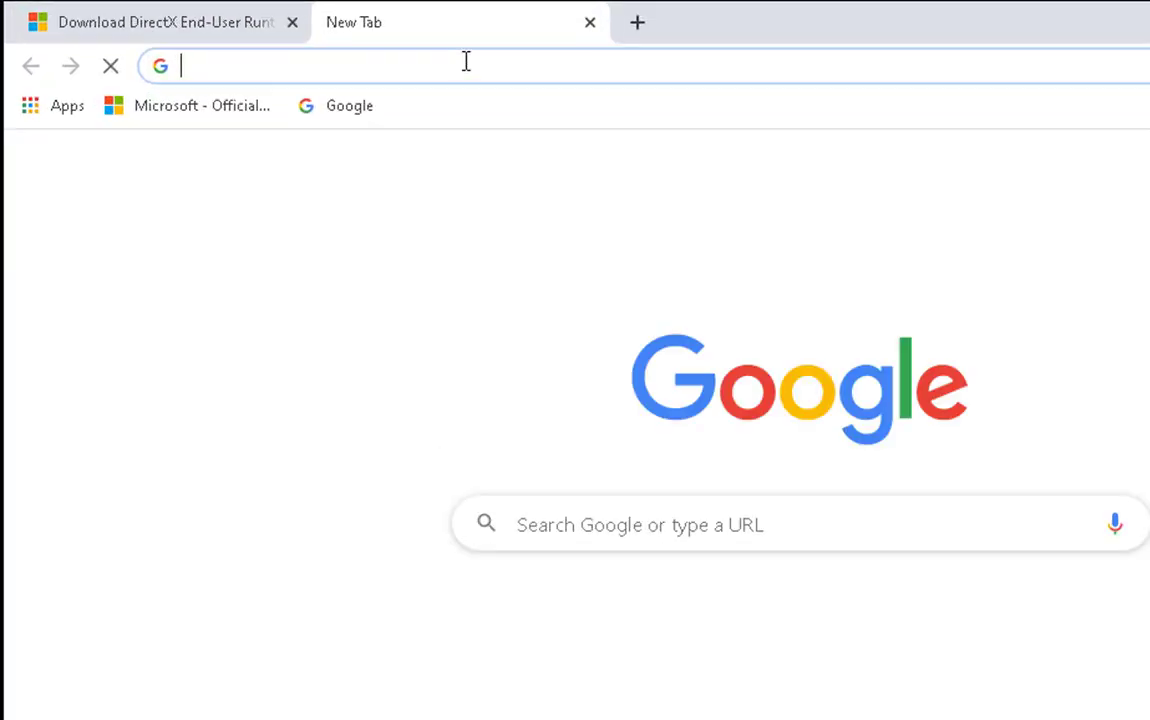
text(directx web installer windows 10)
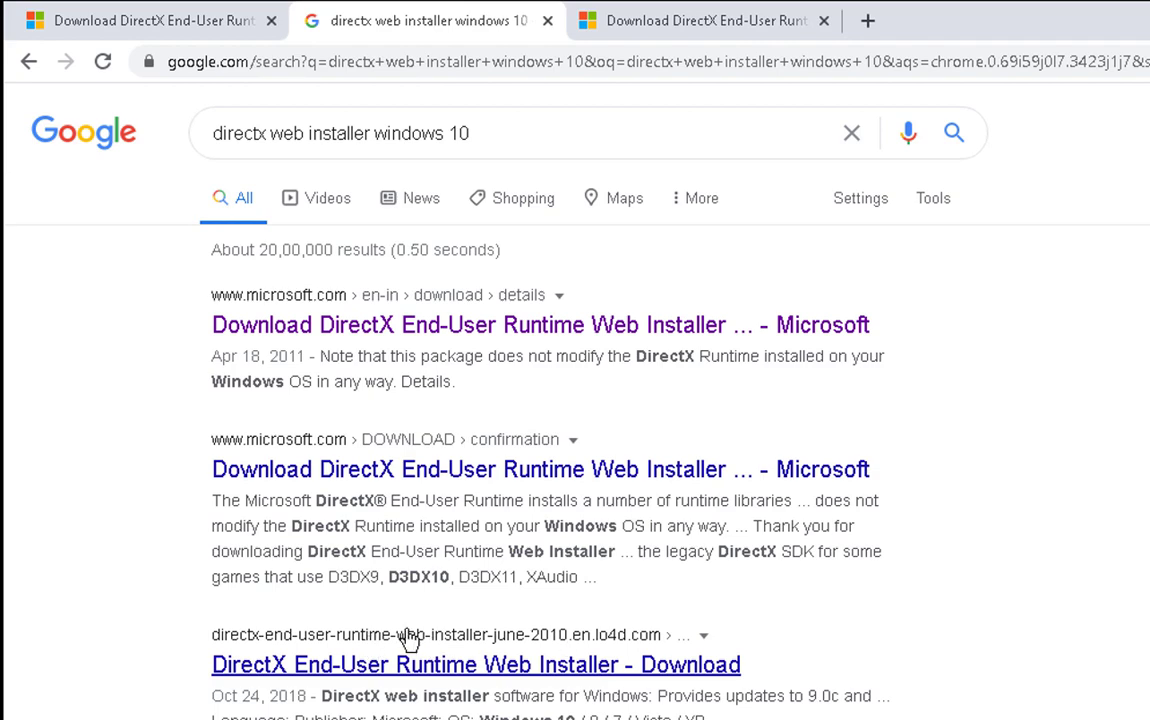
mouse_move(128, 408)
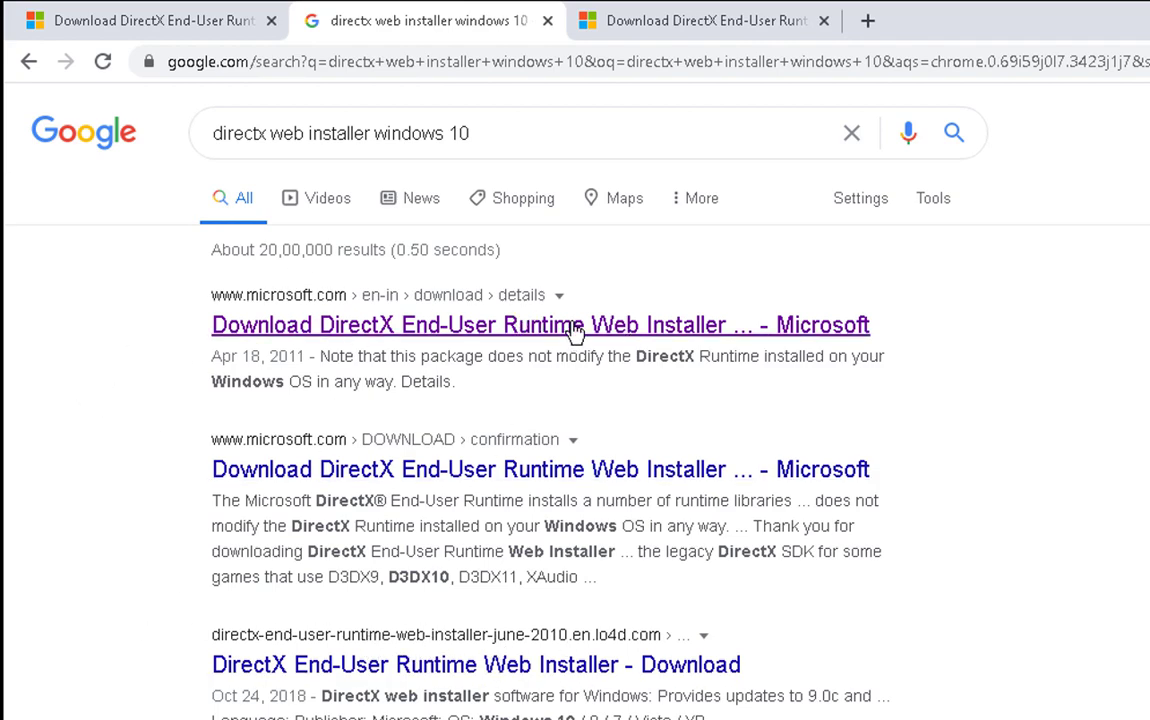
Step: From Microsoft Download Center, download the English DirectX End-User Runtime Web Installer and launch it
click(540, 324)
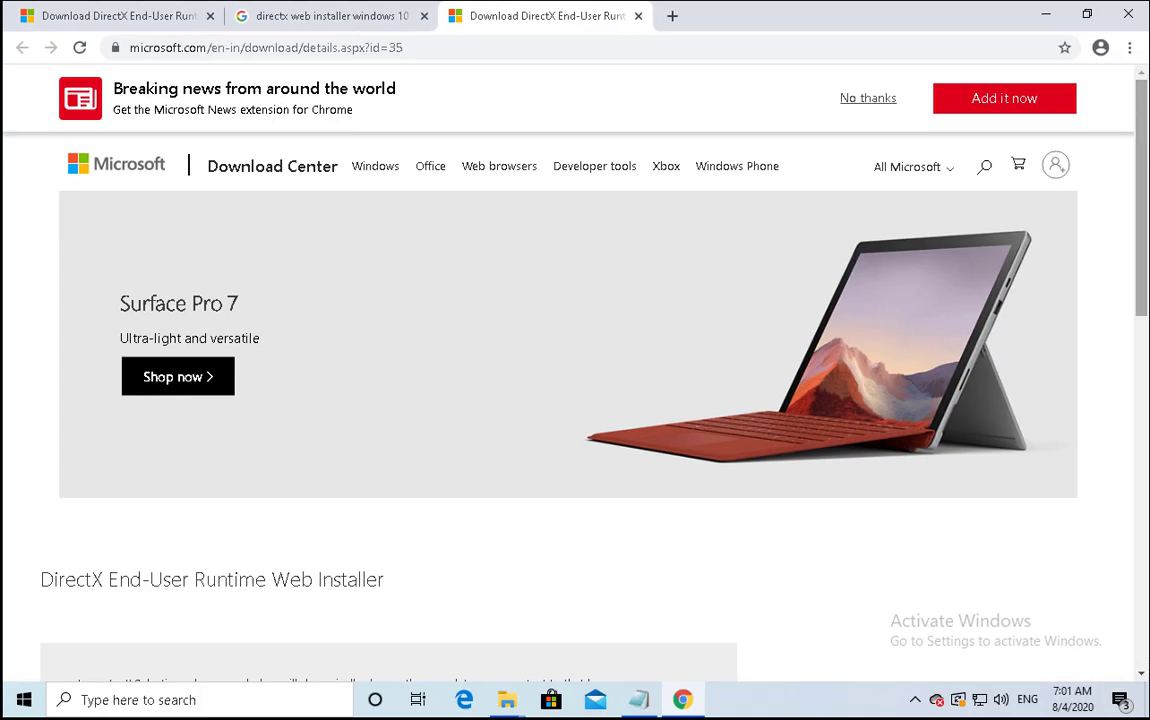
scroll(down, 3)
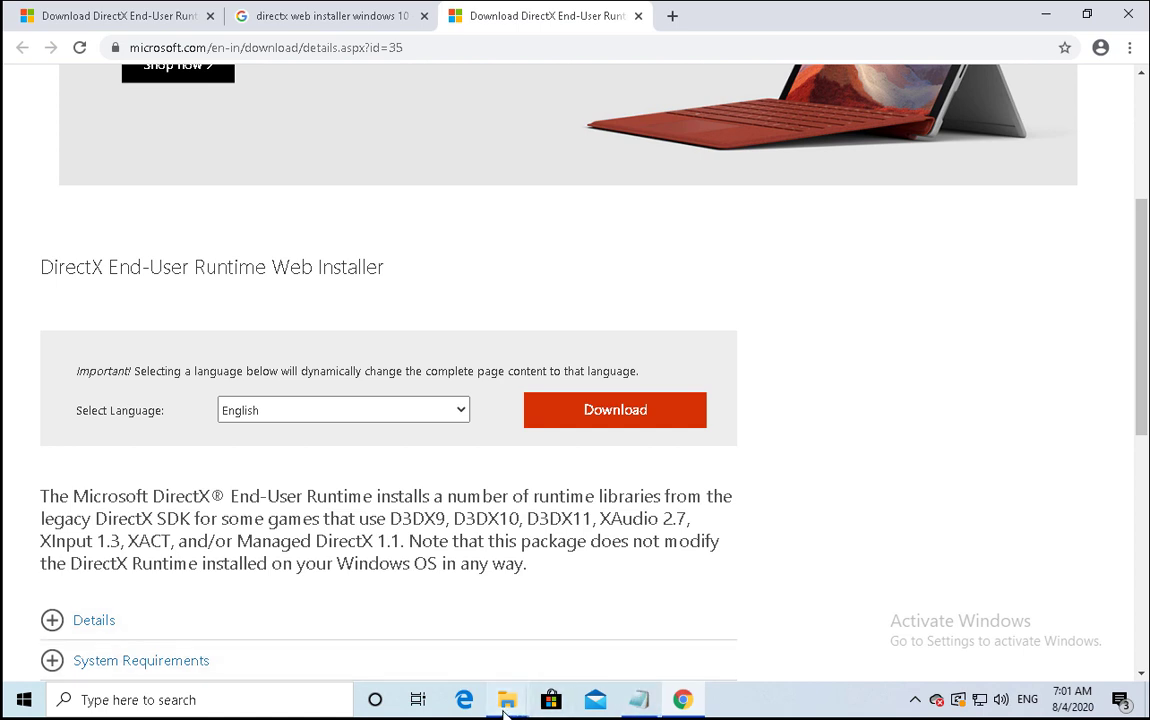
click(614, 408)
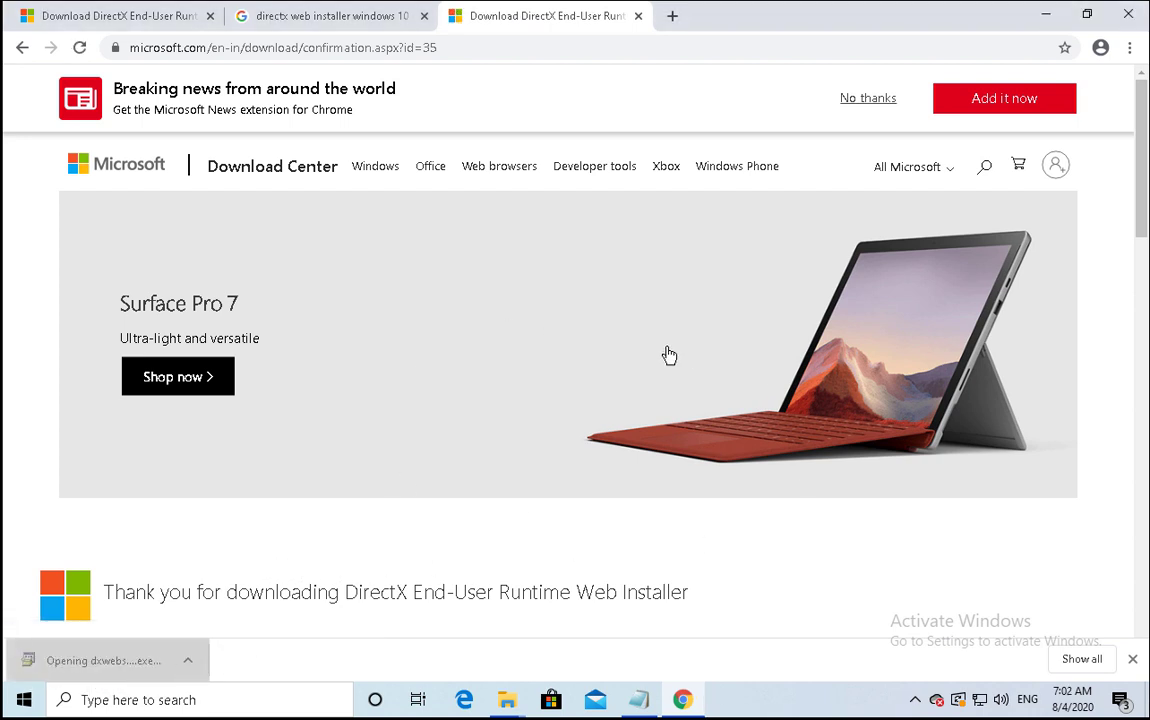
click(104, 660)
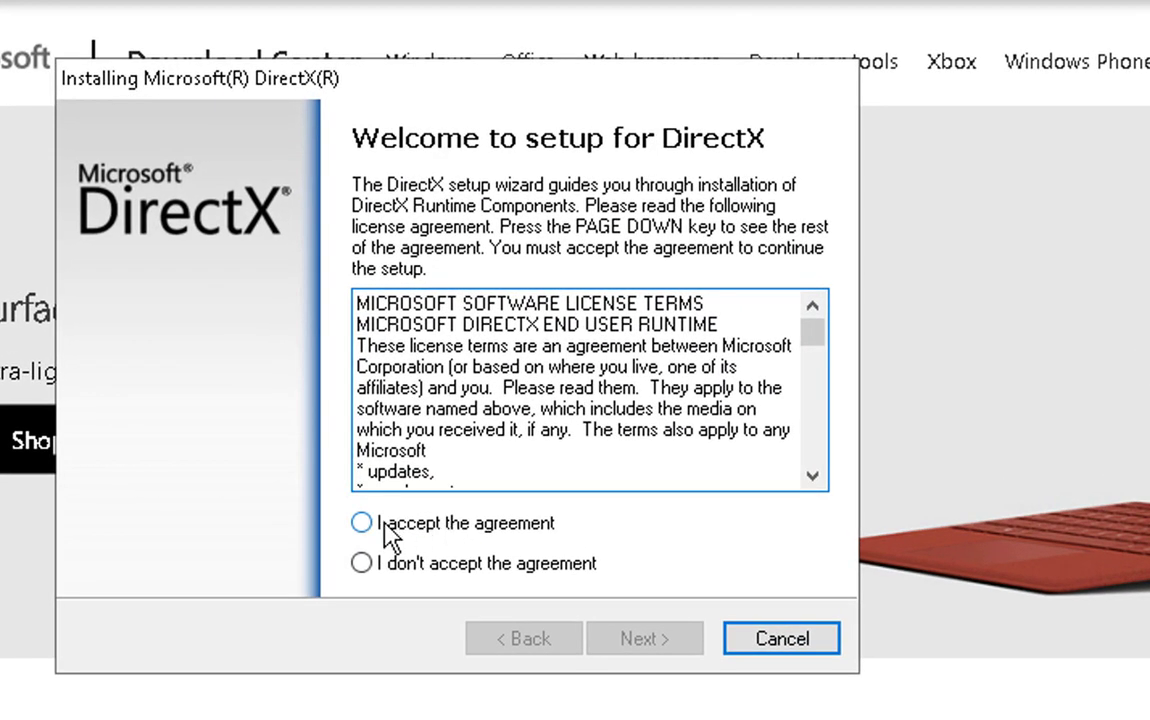
Step: Accept the DirectX Setup license, untick the Bing Bar and start installing the runtime components
click(360, 522)
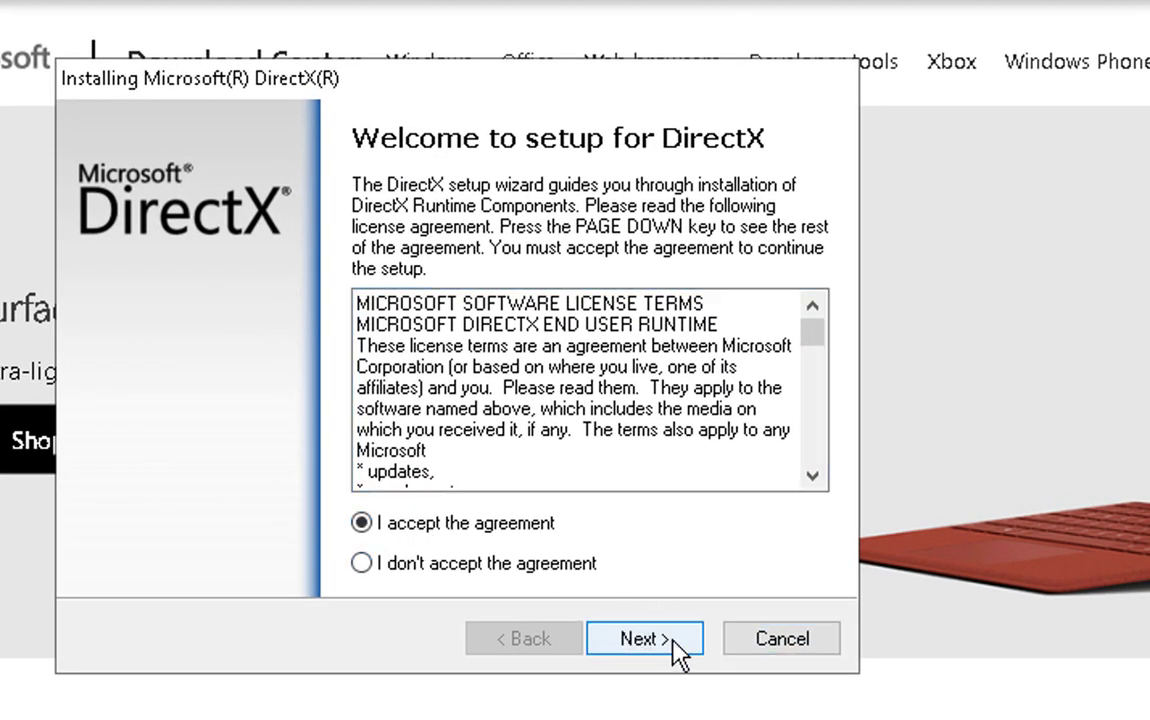
click(644, 638)
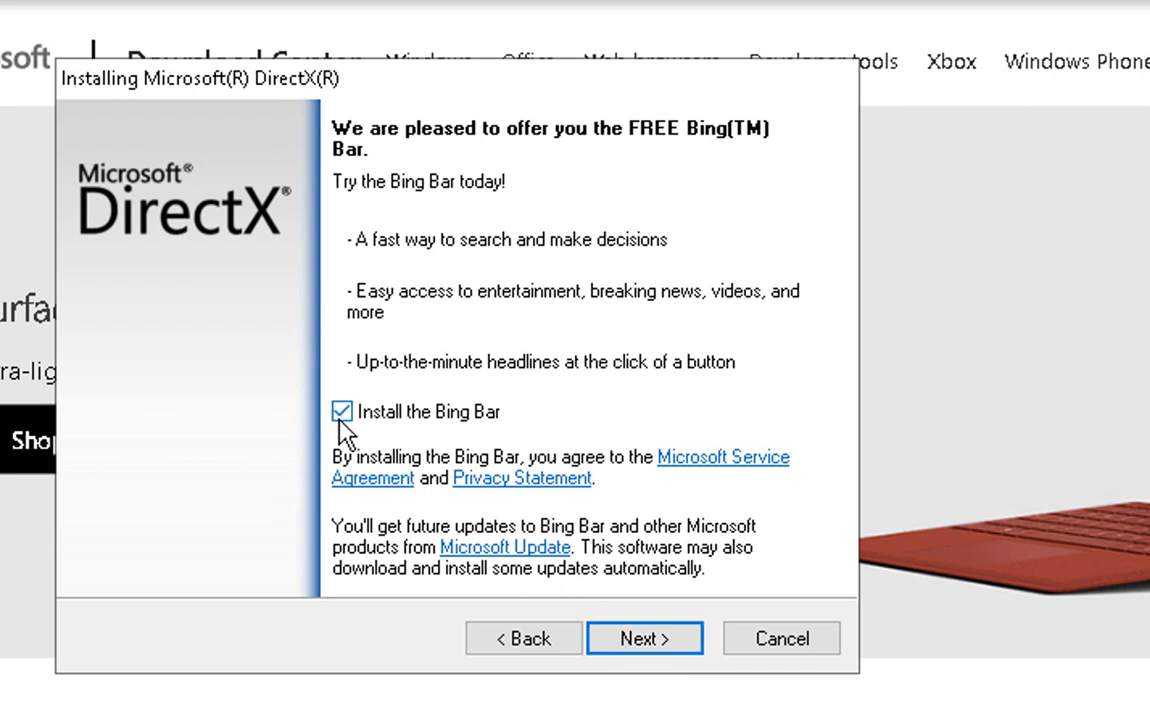
click(342, 412)
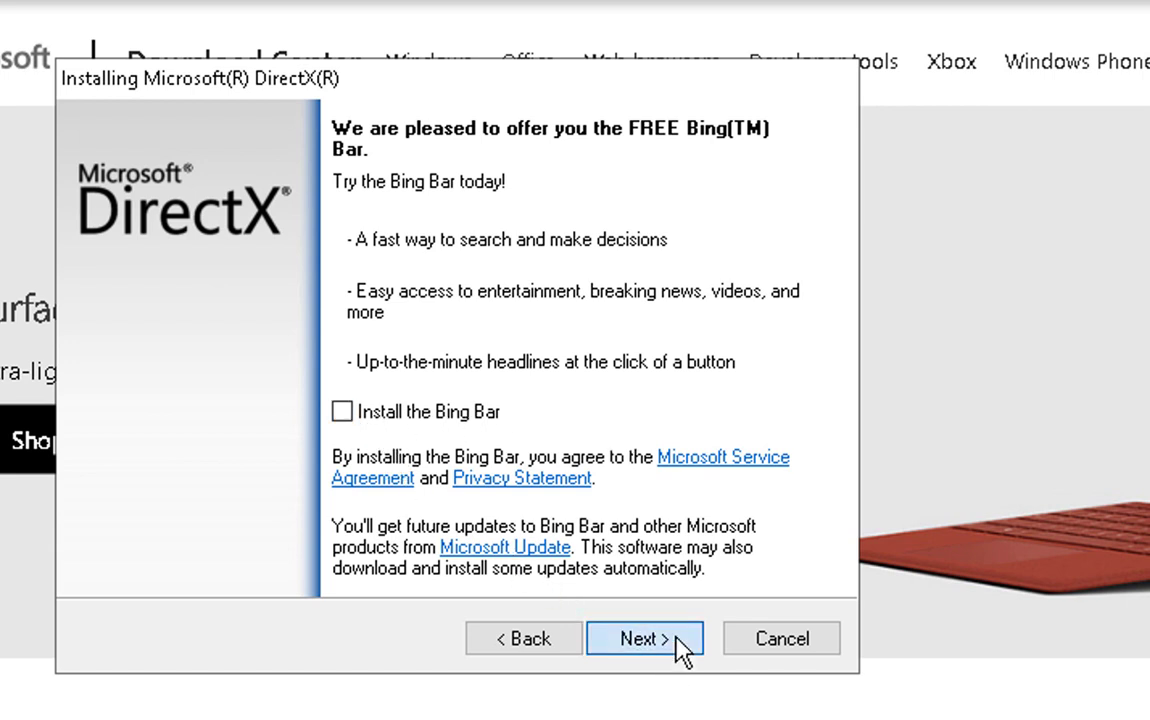
click(644, 638)
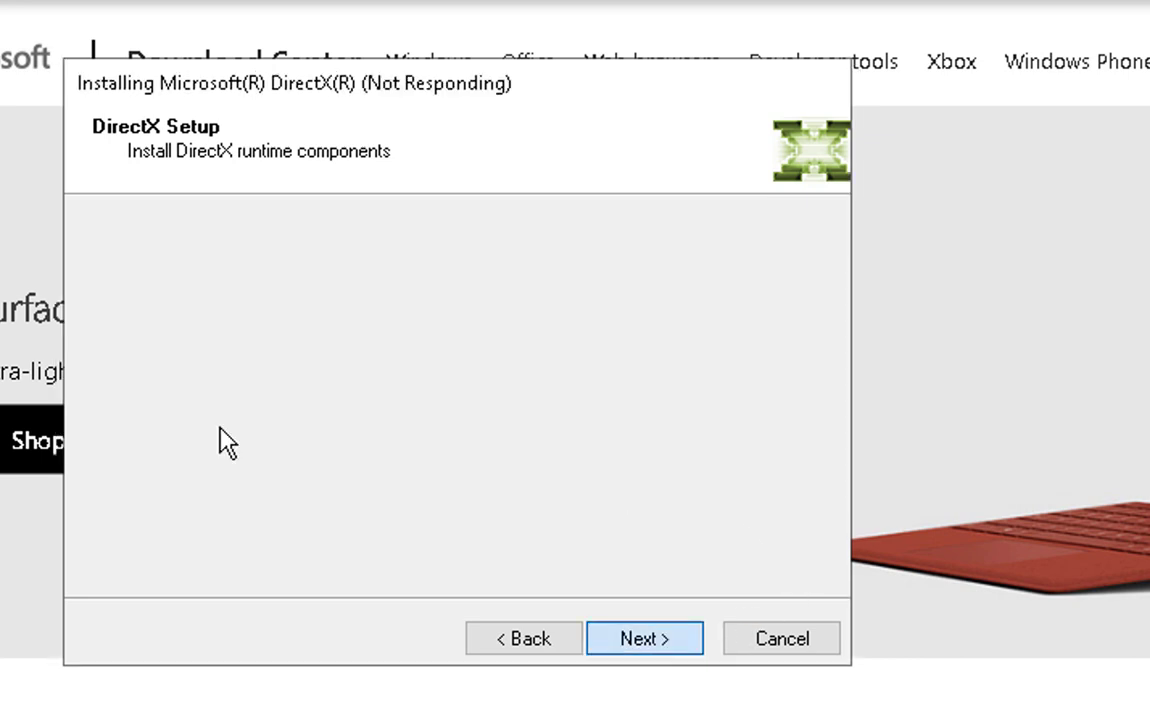
click(644, 638)
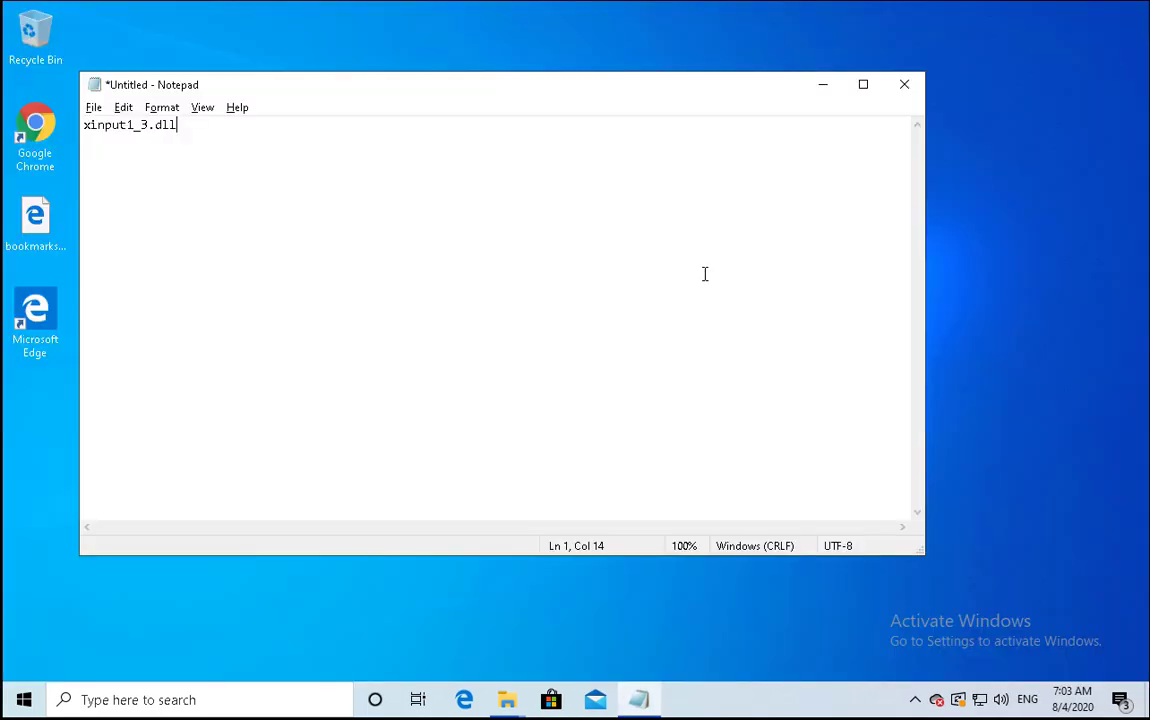
mouse_move(608, 228)
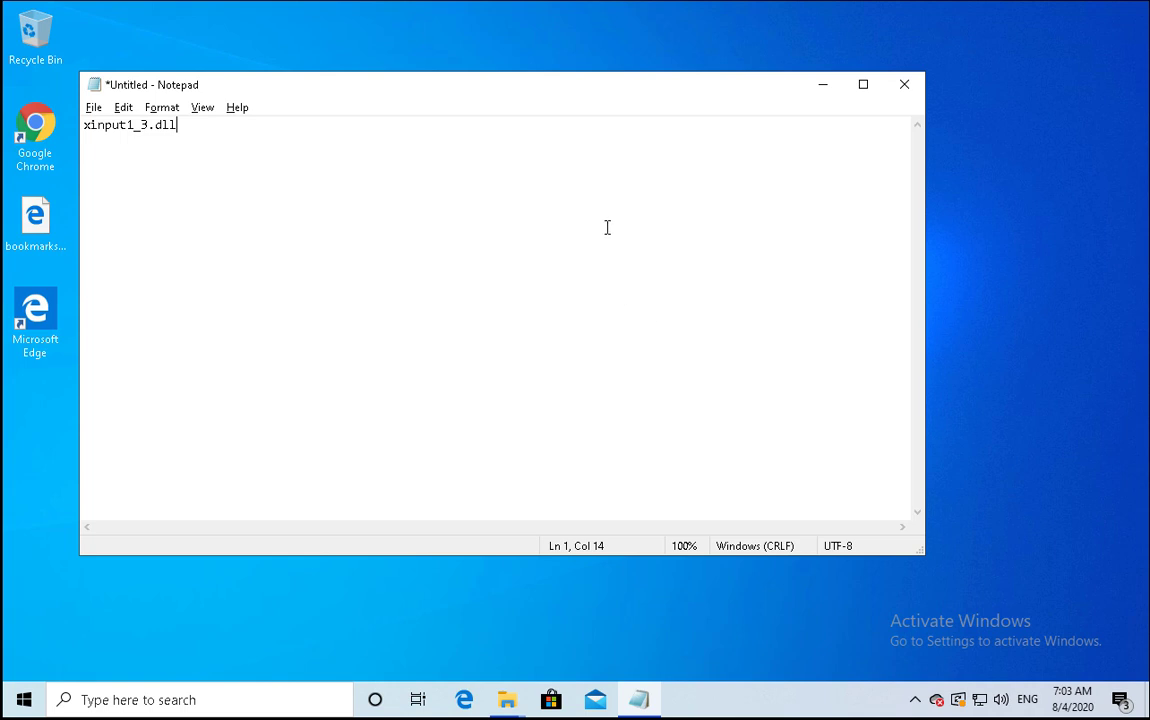